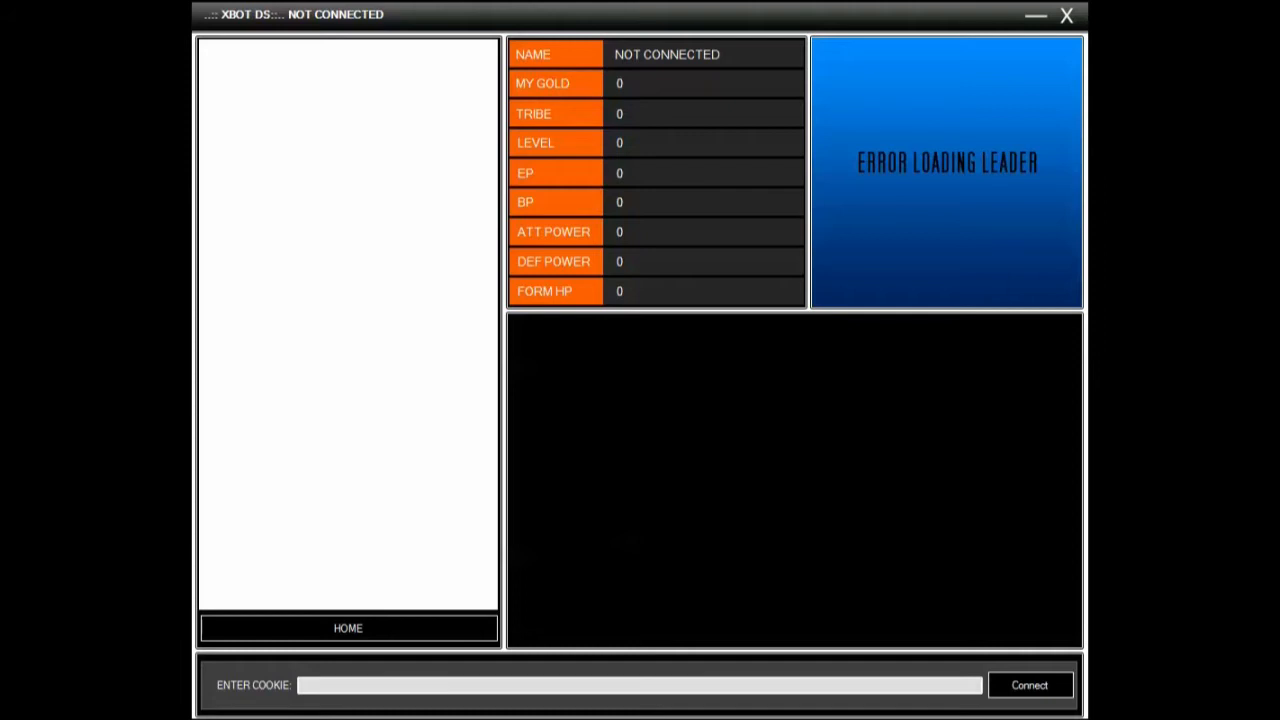
mouse_move(484, 704)
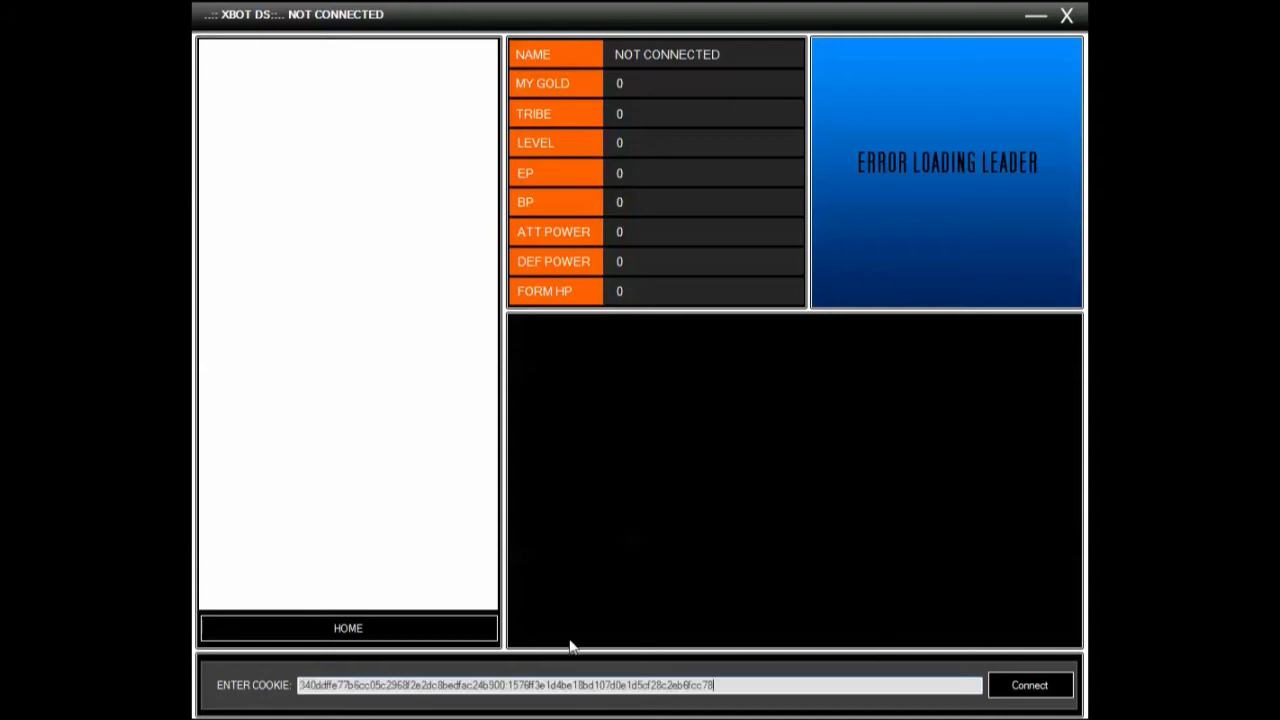
Connect the account using the pasted cookie so the game's home page begins loading
left_click(1028, 684)
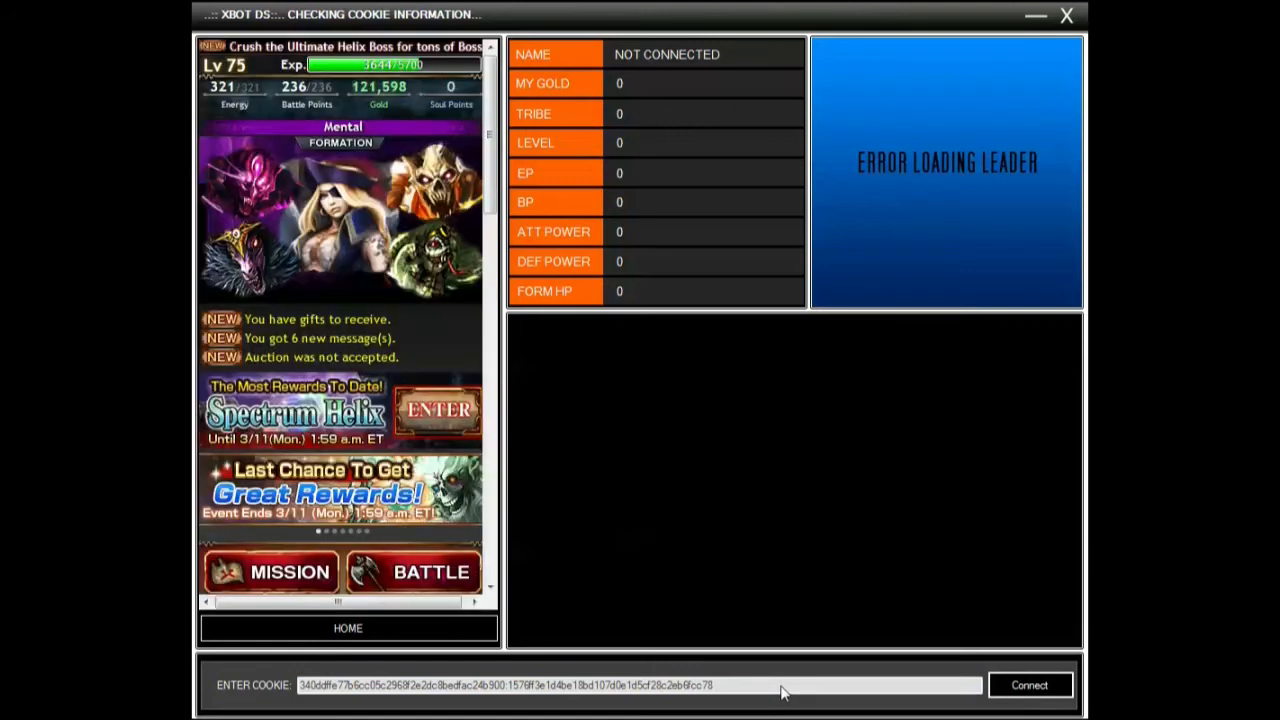
Complete login so the account's gold, level, power and leader card appear
left_click(1028, 684)
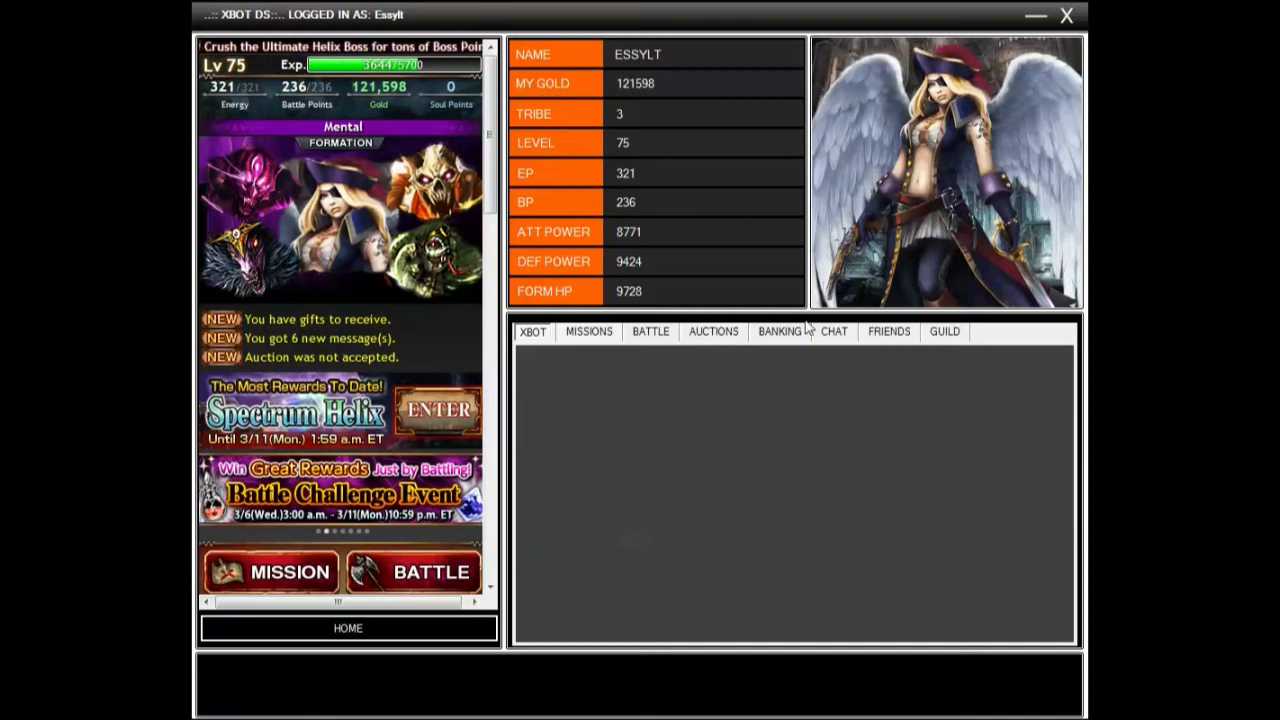
Bring up the Message Bot from the CHAT tab and let it retrieve player data
left_click(832, 332)
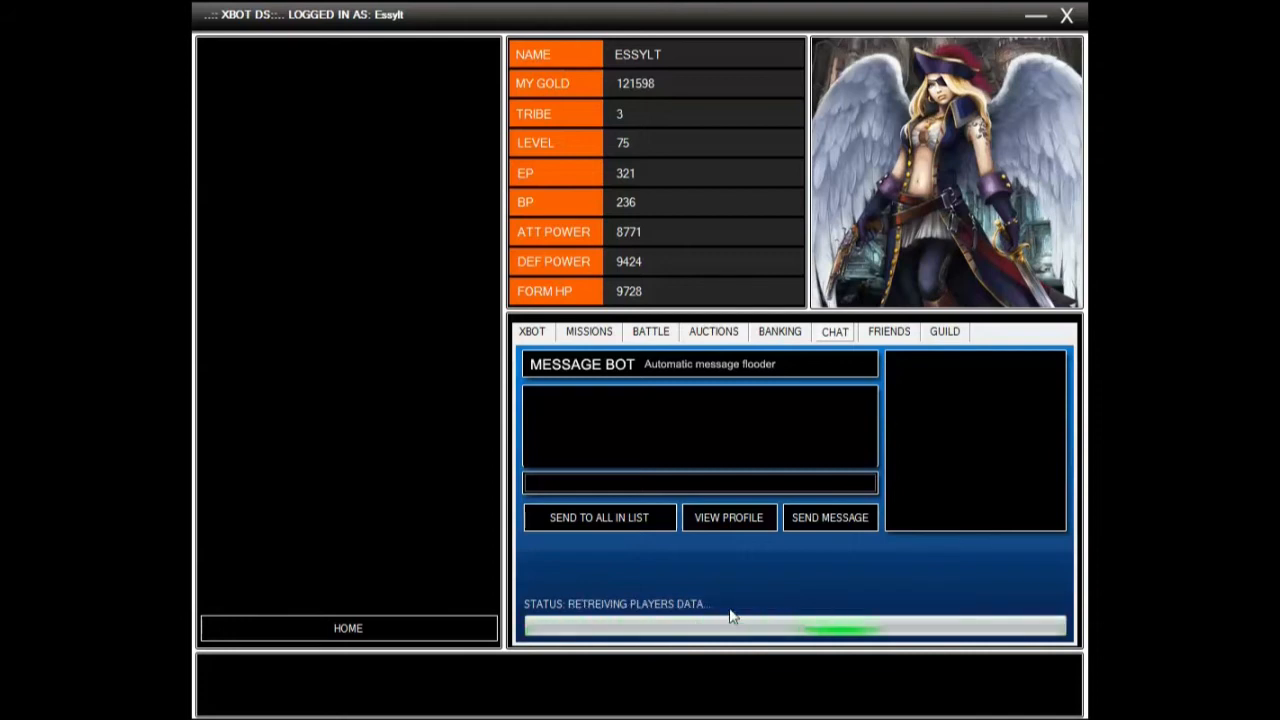
mouse_move(754, 596)
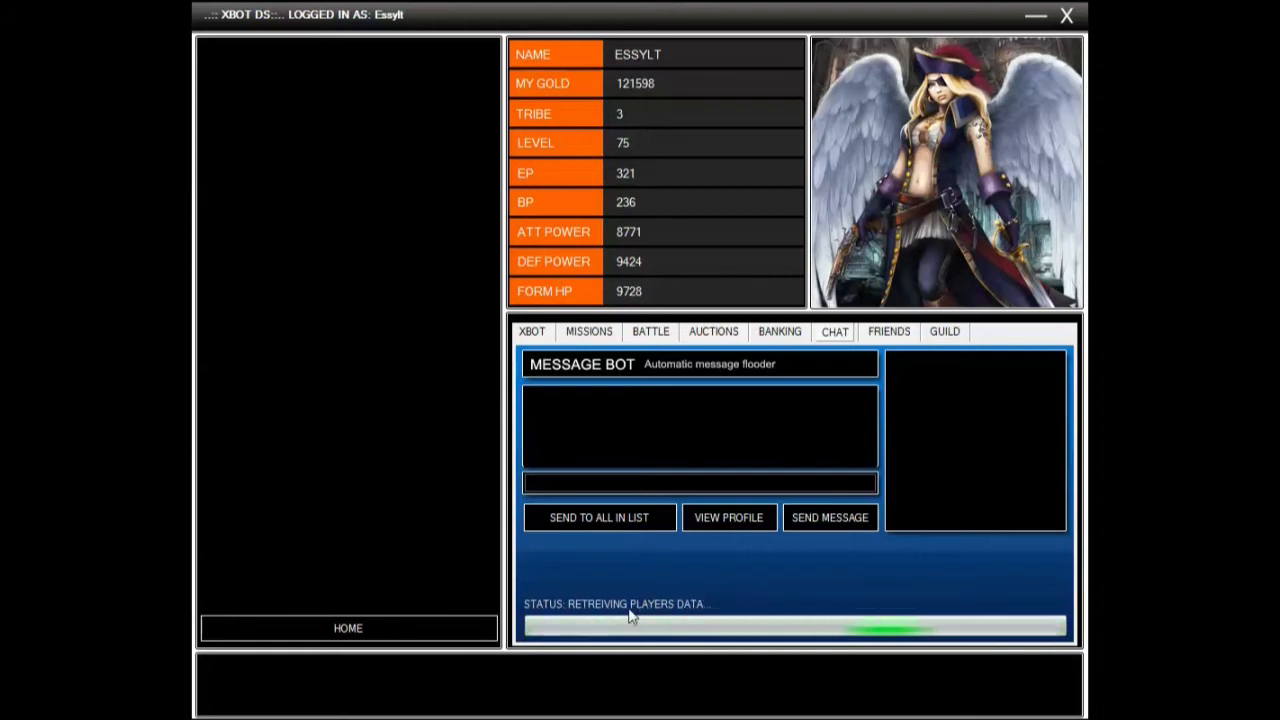
mouse_move(740, 596)
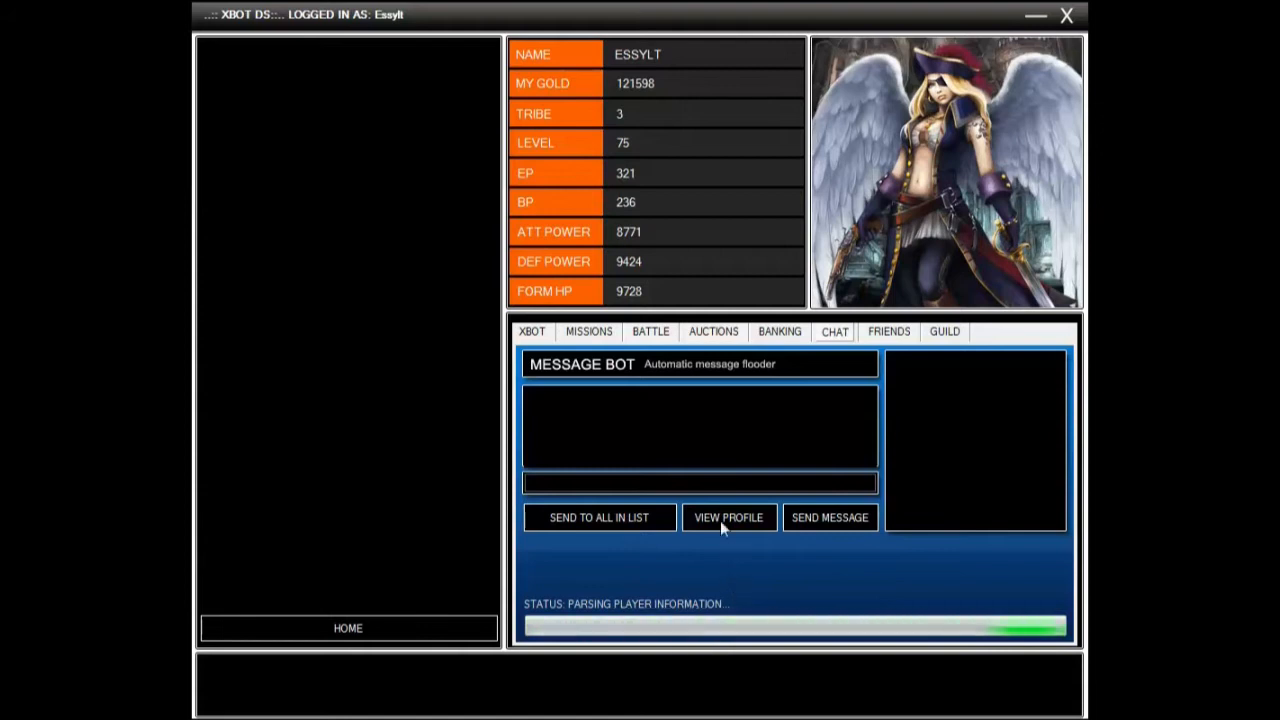
mouse_move(708, 488)
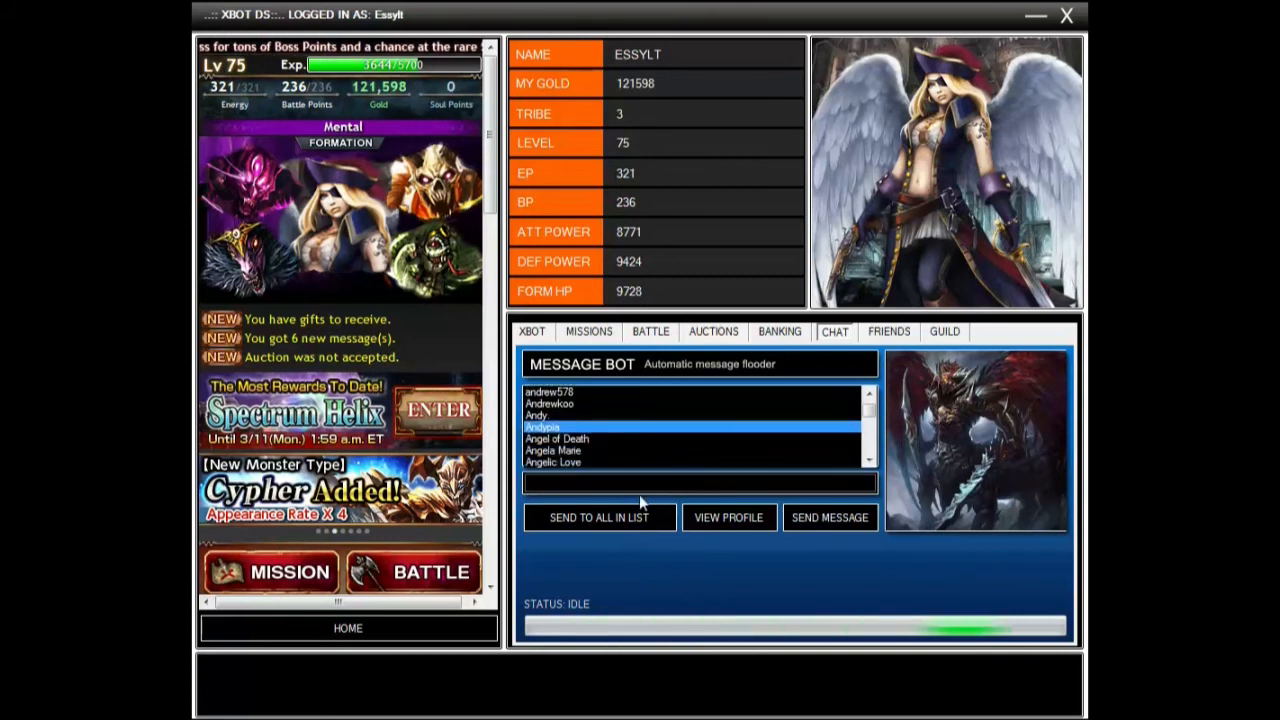
Send 'Hey there nice leader!!' to one player chosen from the list
type("Hey there nice leader!!!")
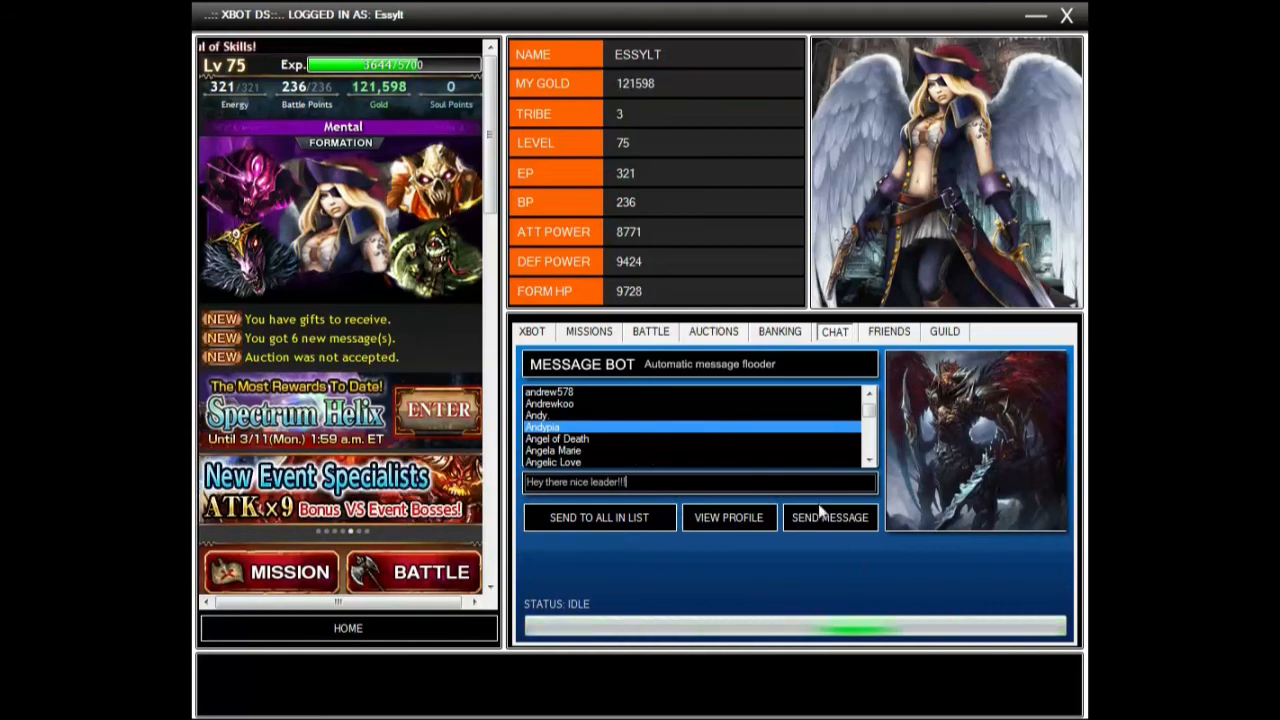
left_click(828, 516)
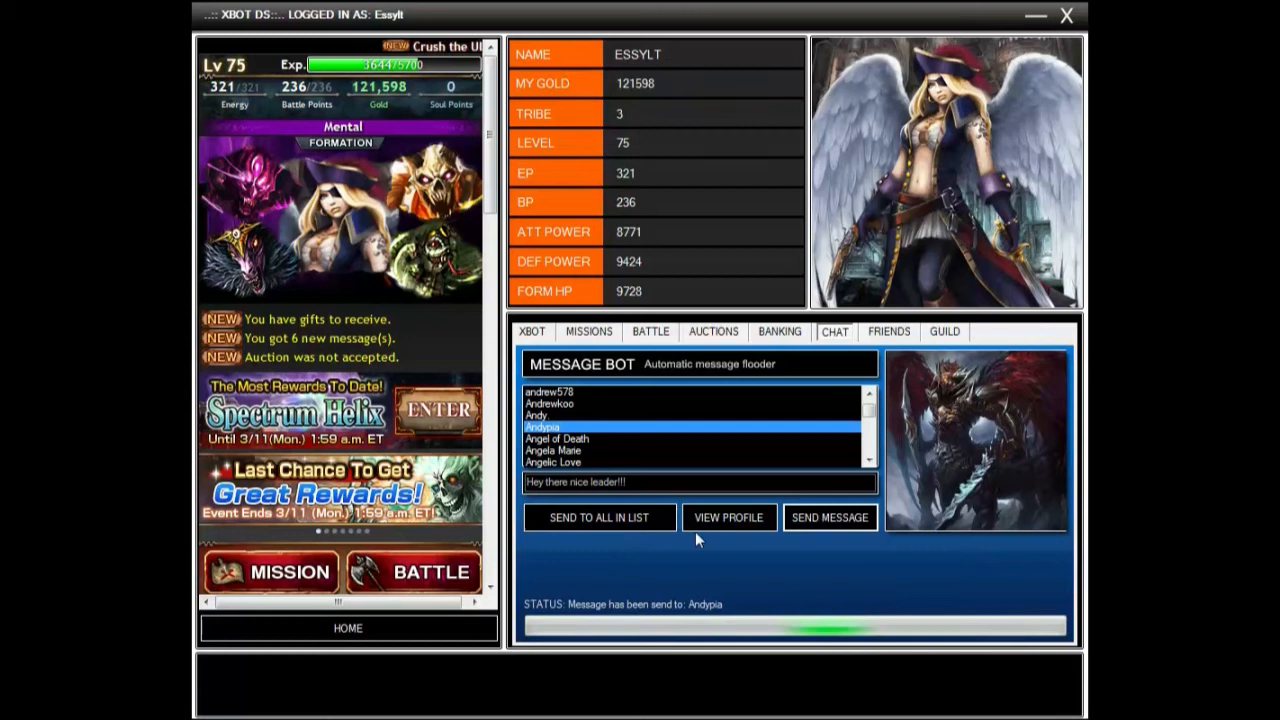
View the recipient's profile and find the new comment on their message board
left_click(728, 516)
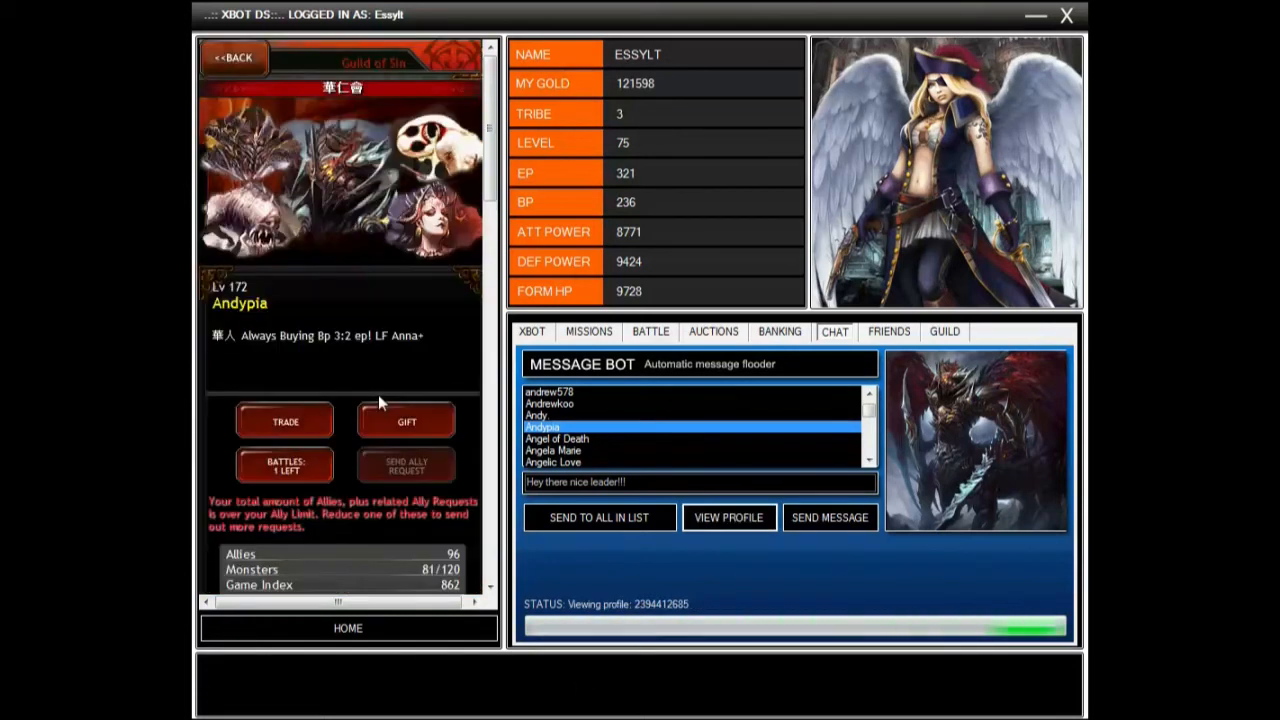
scroll("down", 3)
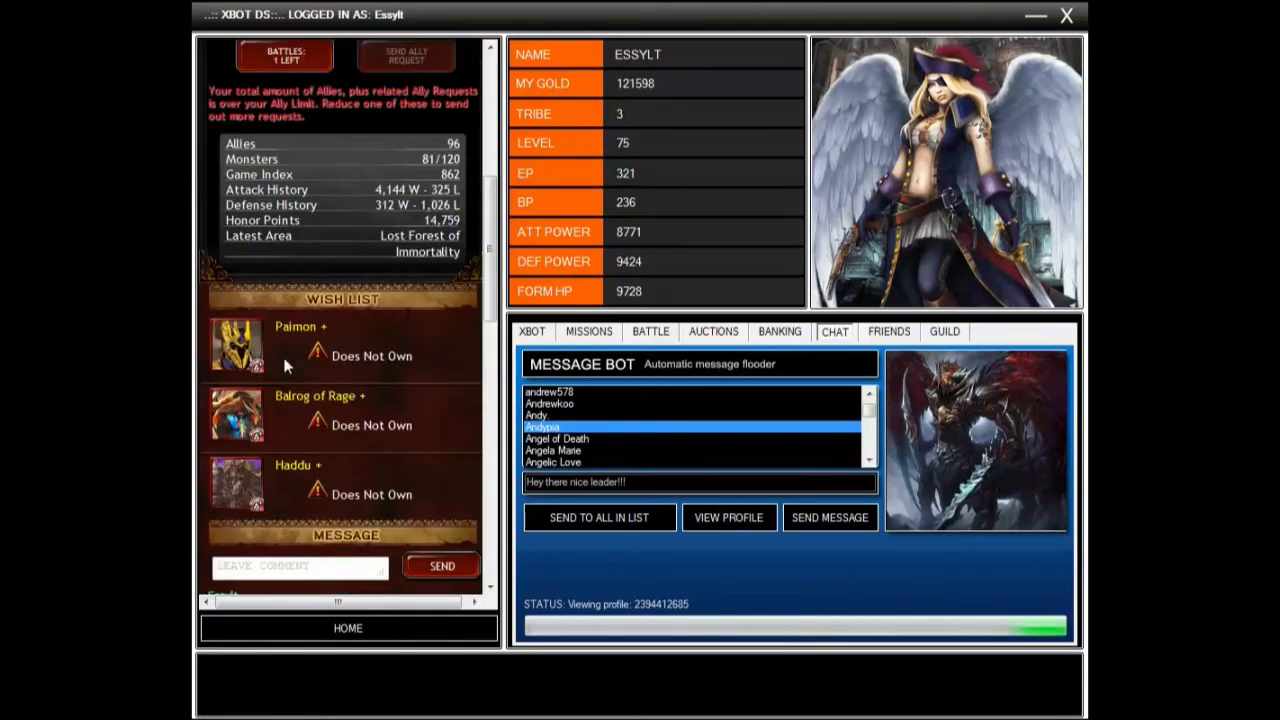
scroll("down", 3)
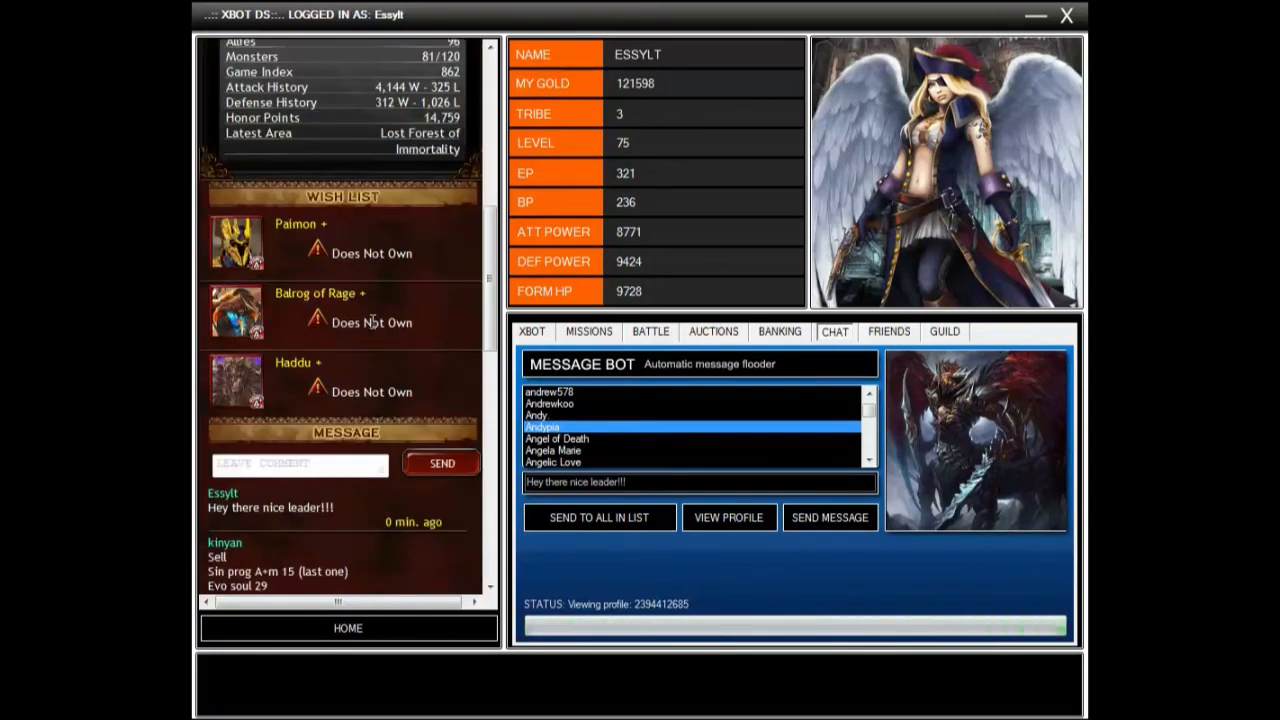
mouse_move(612, 462)
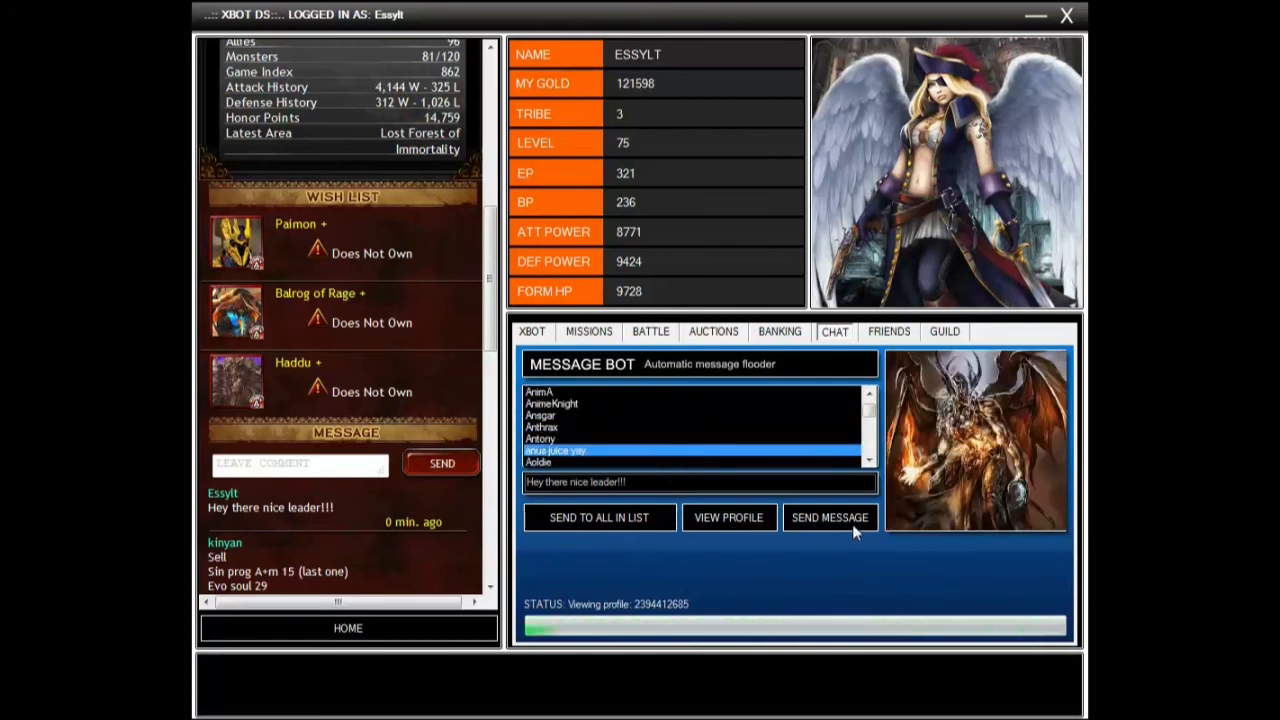
Send the same compliment to a second player and view their profile to verify it
left_click(830, 516)
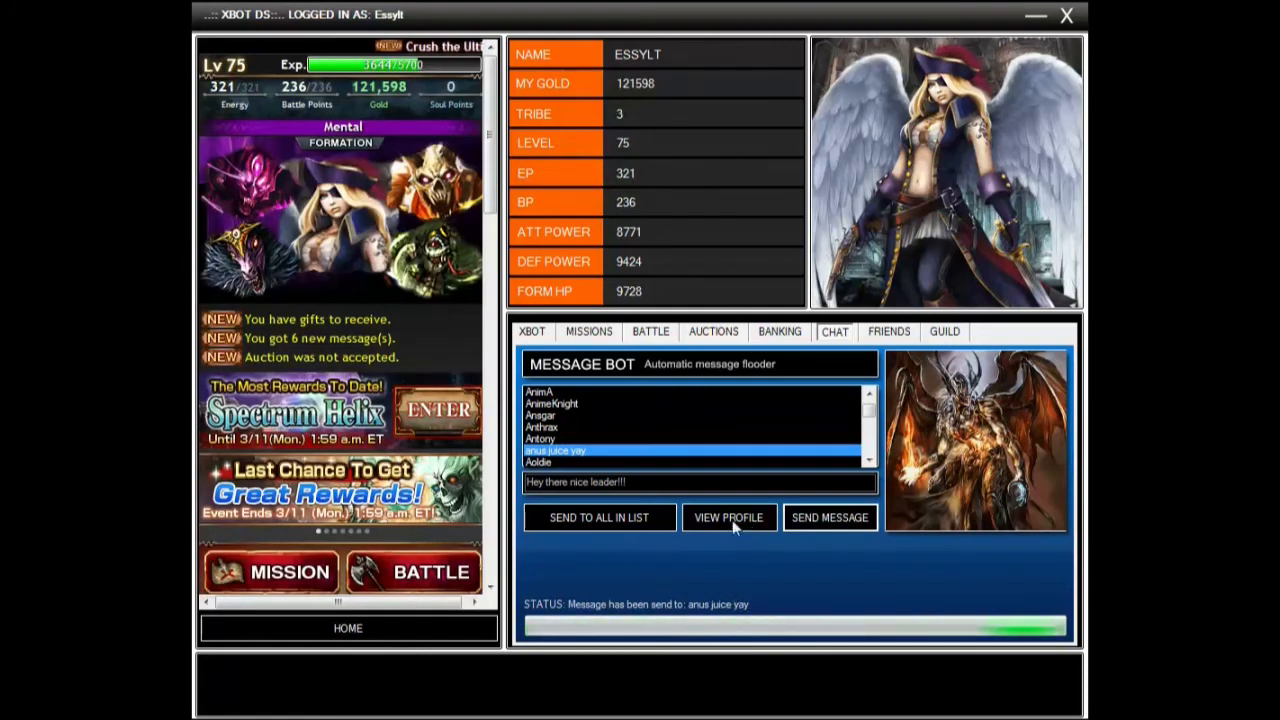
left_click(728, 516)
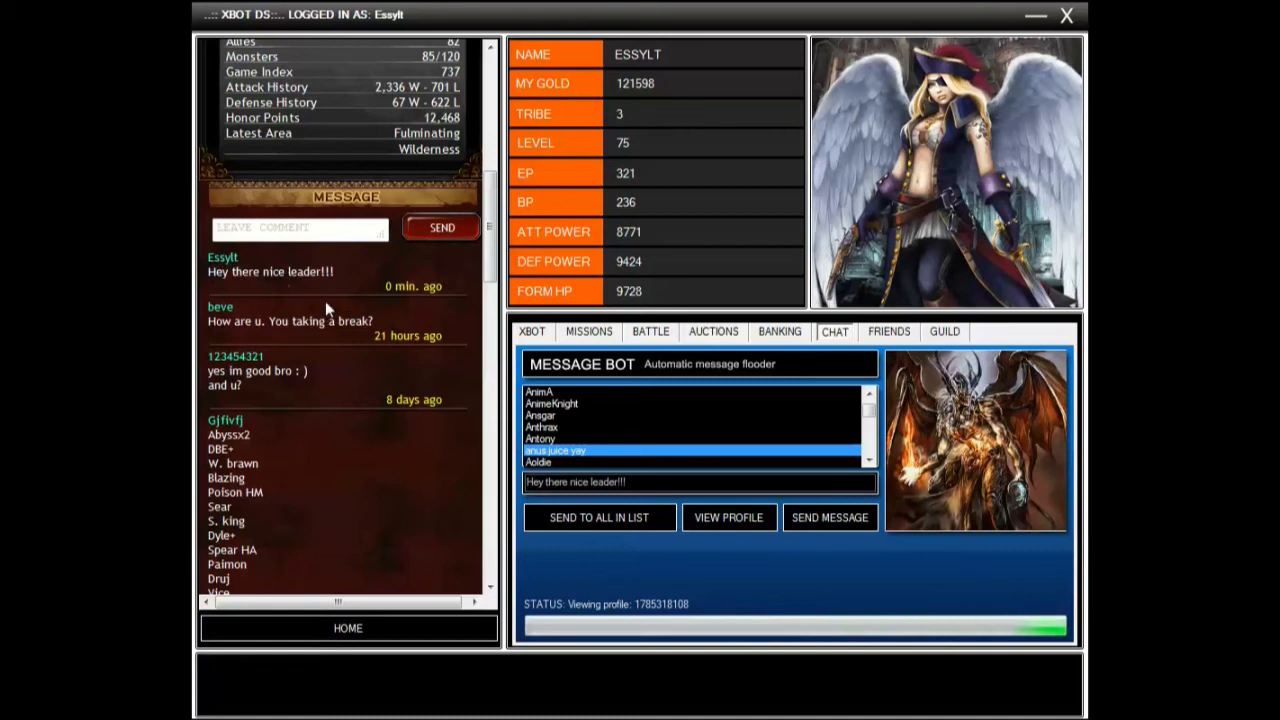
Launch SEND TO ALL IN LIST so the bot messages every listed player
left_click(728, 516)
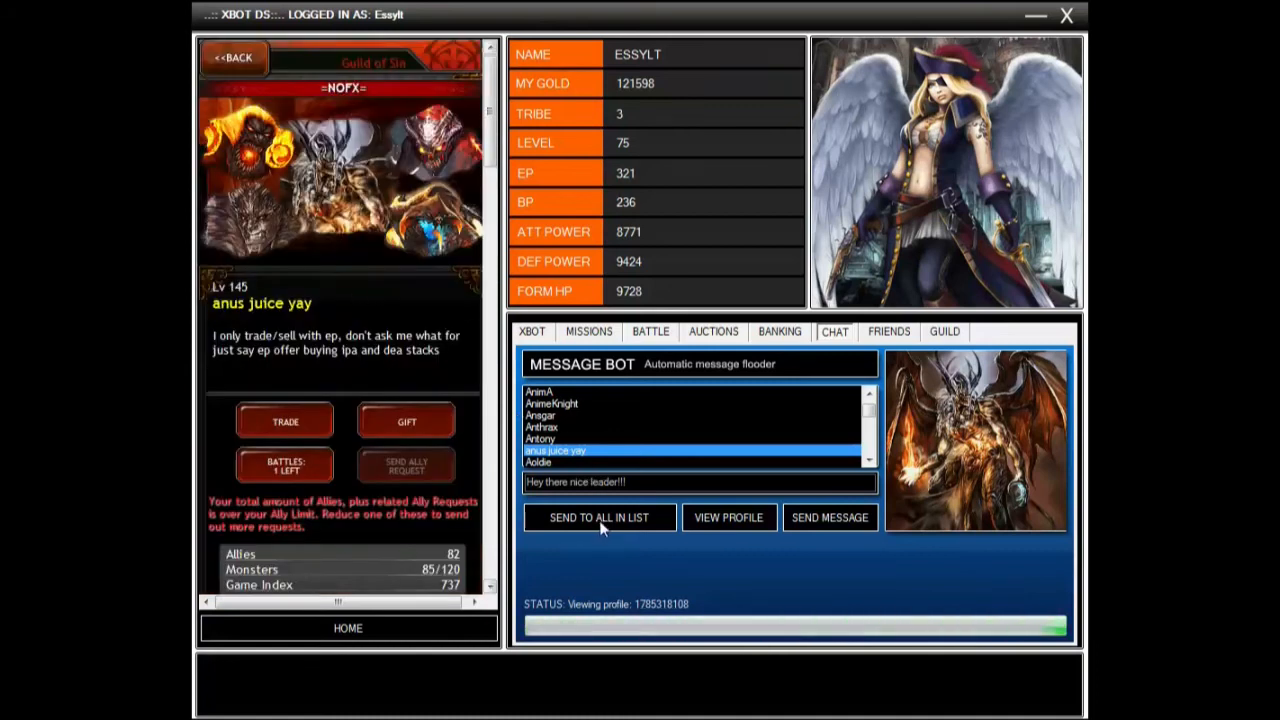
mouse_move(890, 438)
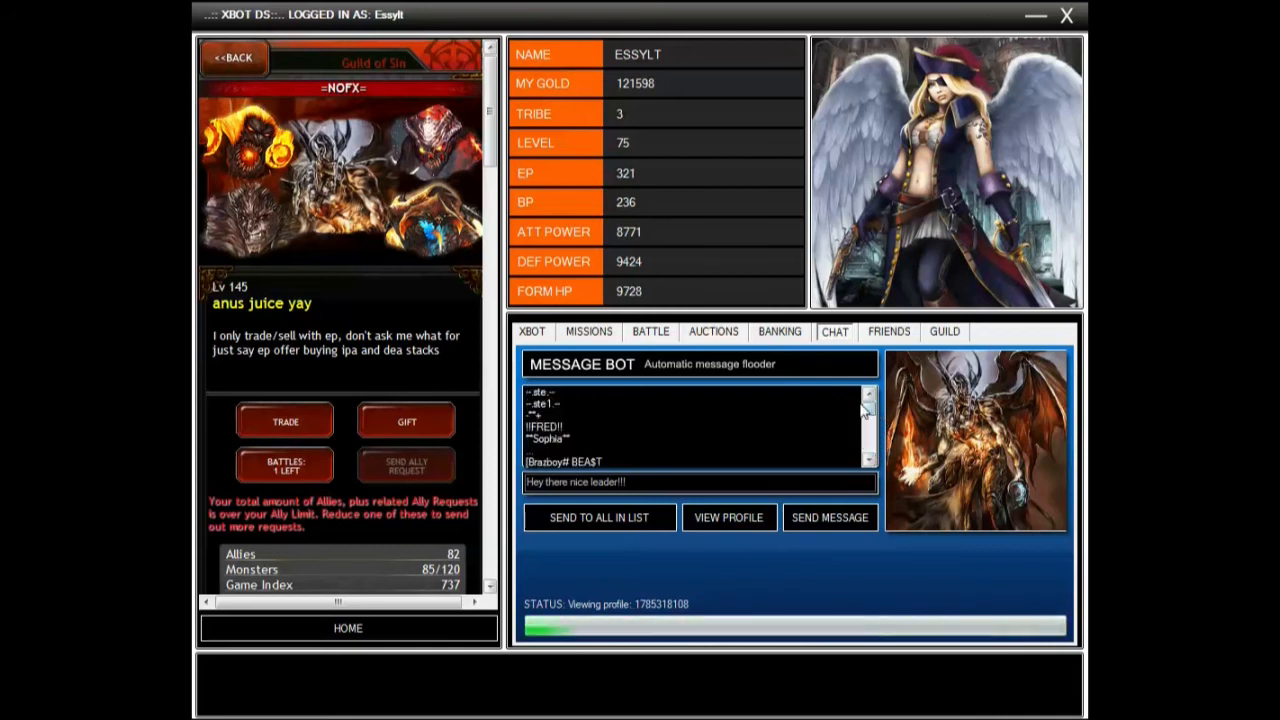
triple_click(700, 482)
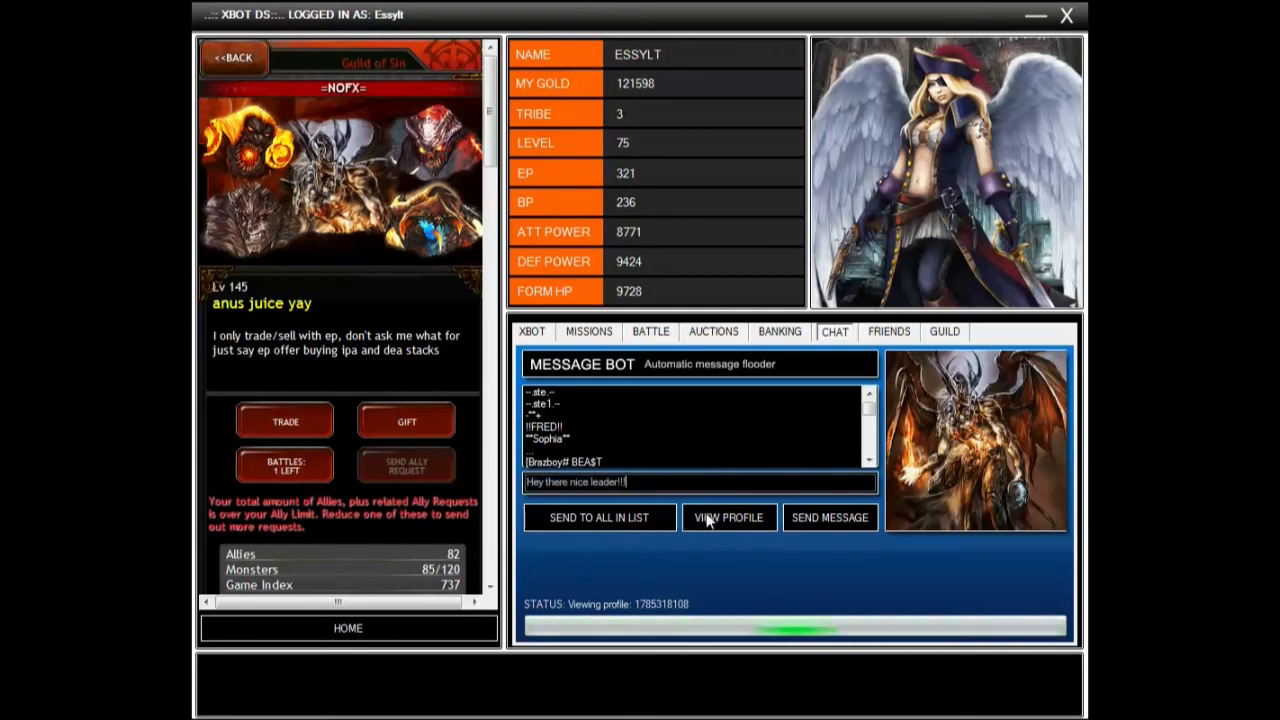
mouse_move(724, 428)
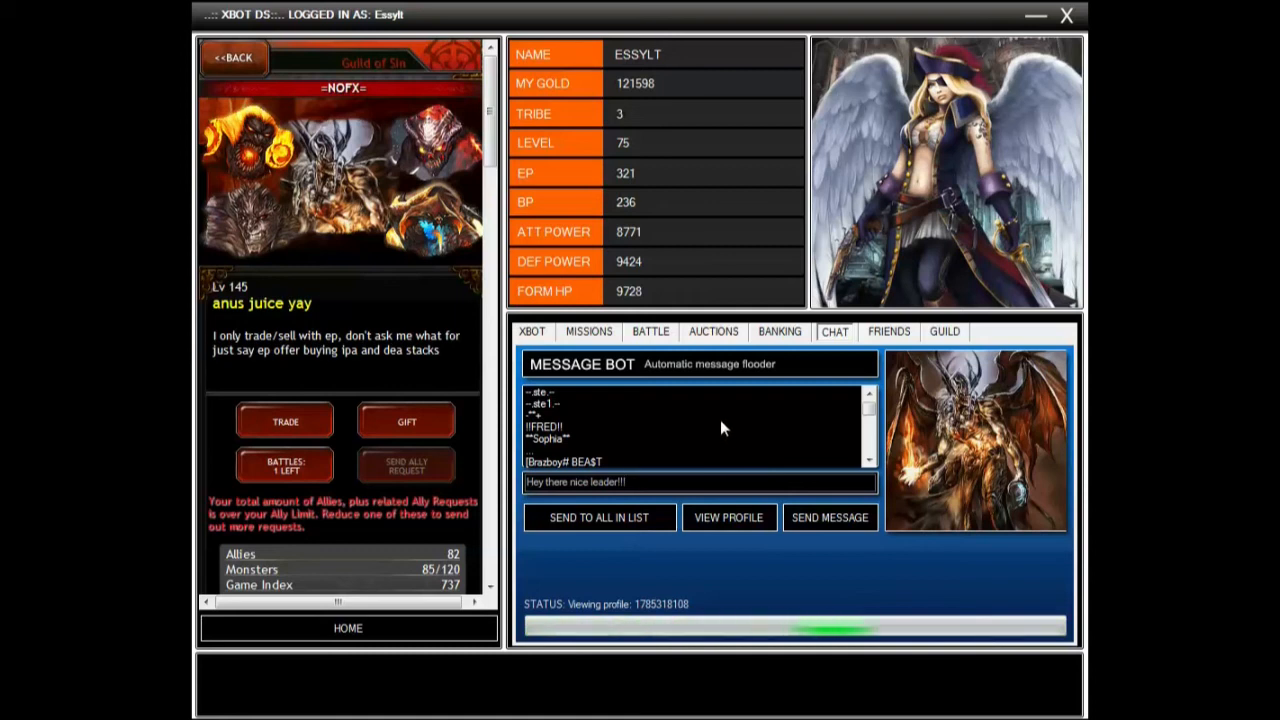